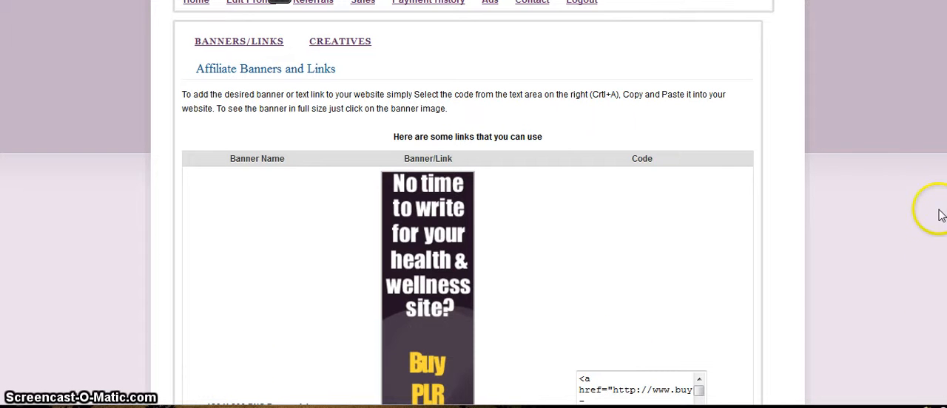
mouse_move(709, 246)
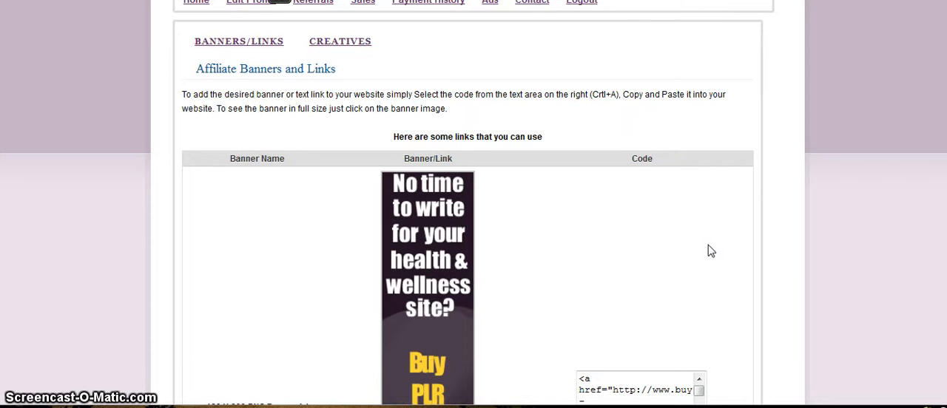
mouse_move(755, 230)
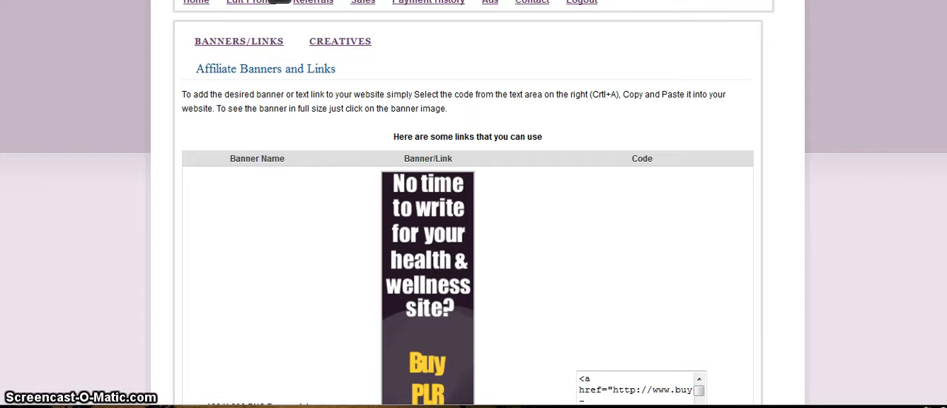
- Scroll the banner list to the 160 X 600 JPG Health & Wellness banner row and its embed code
scroll("down", 3)
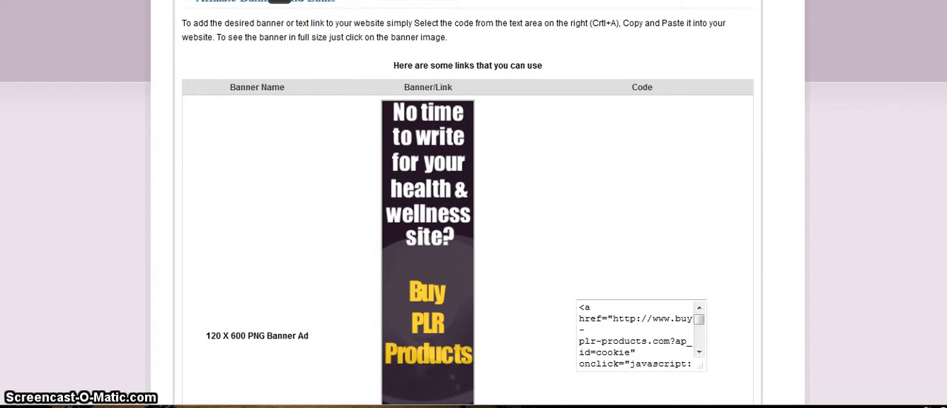
scroll("down", 3)
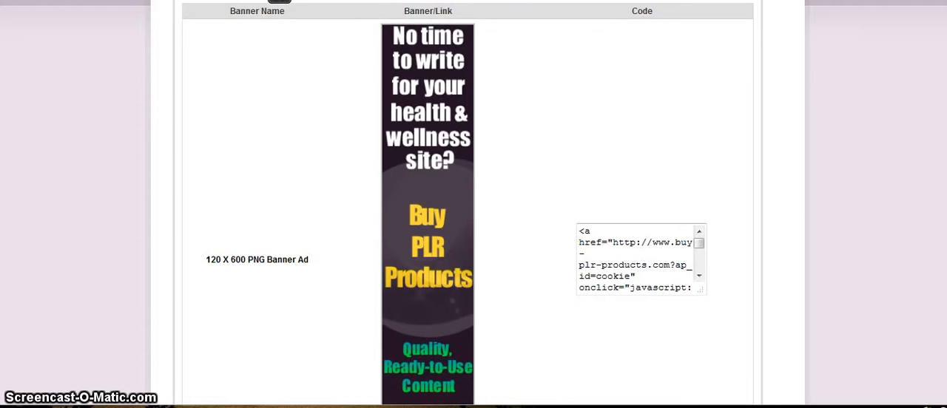
scroll("down", 3)
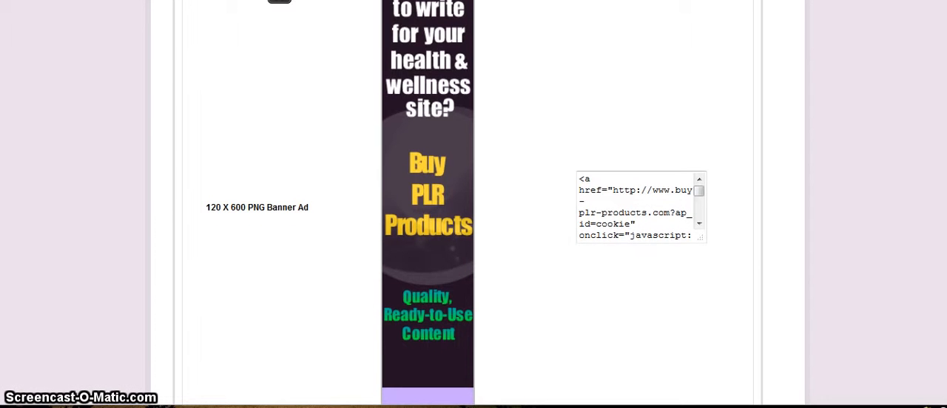
scroll("down", 3)
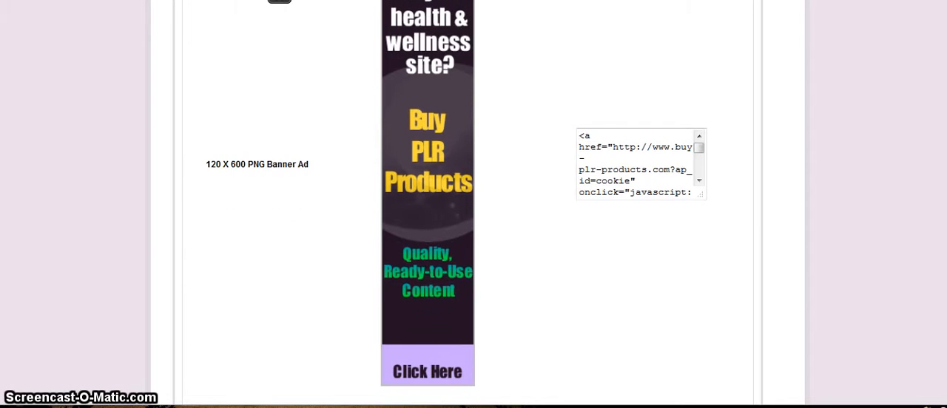
scroll("down", 3)
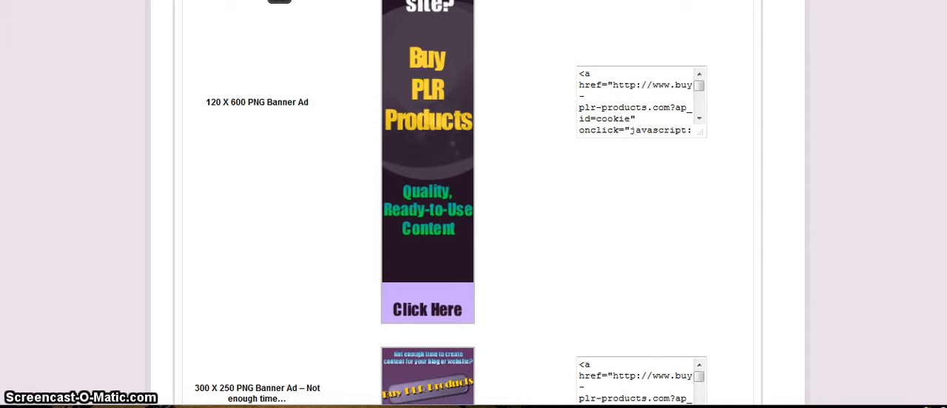
scroll("down", 3)
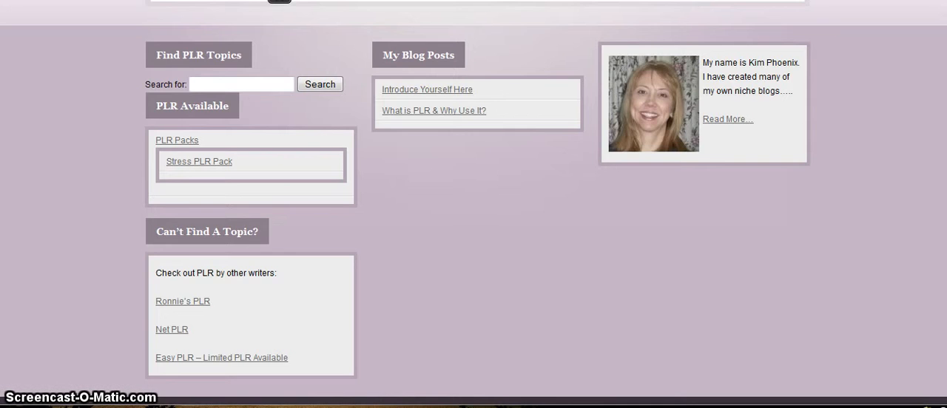
scroll("down", 3)
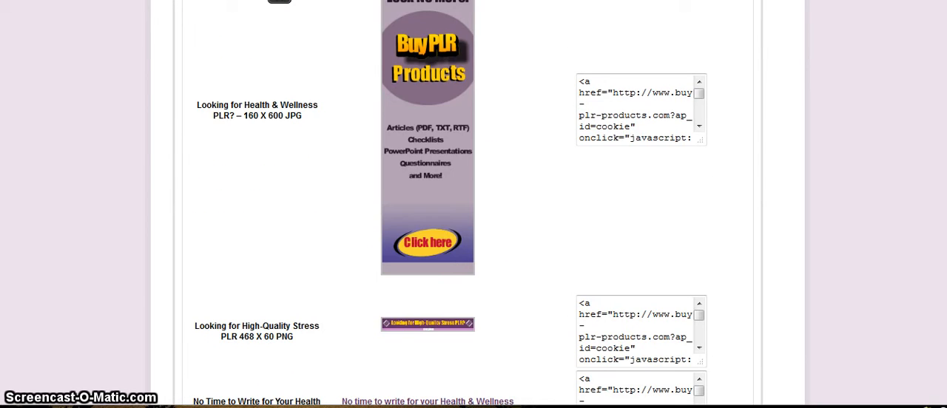
scroll("up", 3)
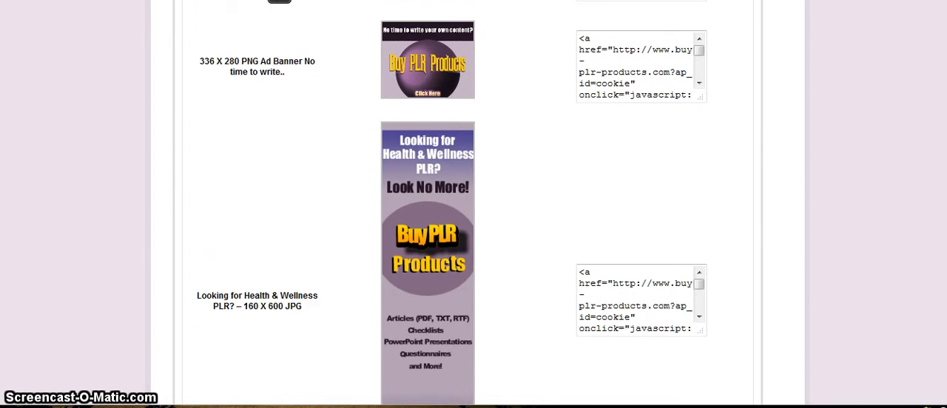
scroll("down", 3)
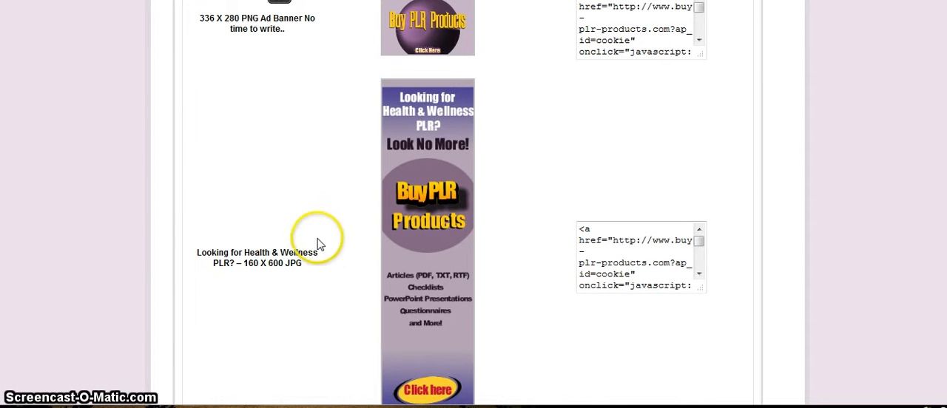
mouse_move(281, 299)
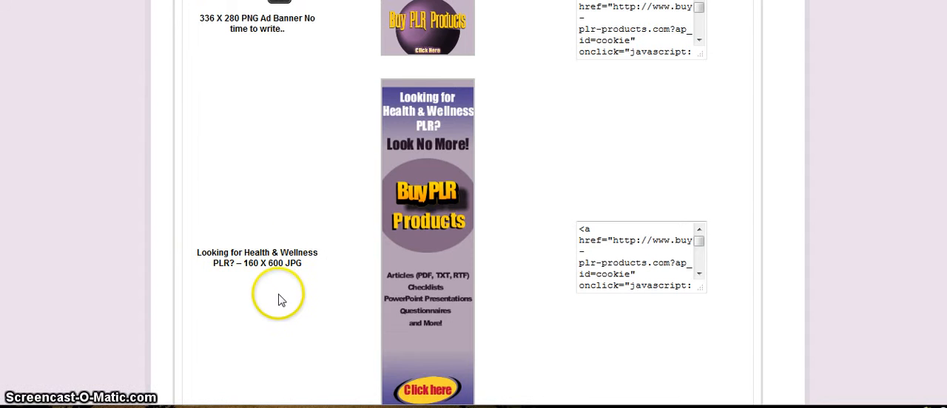
mouse_move(299, 284)
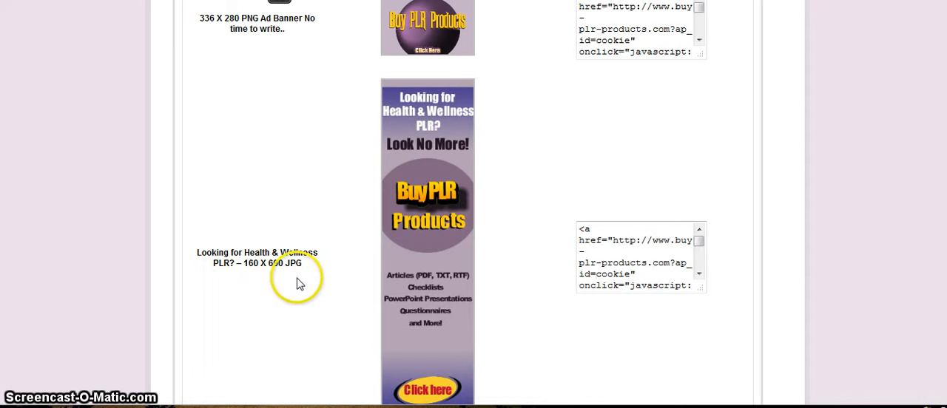
mouse_move(542, 201)
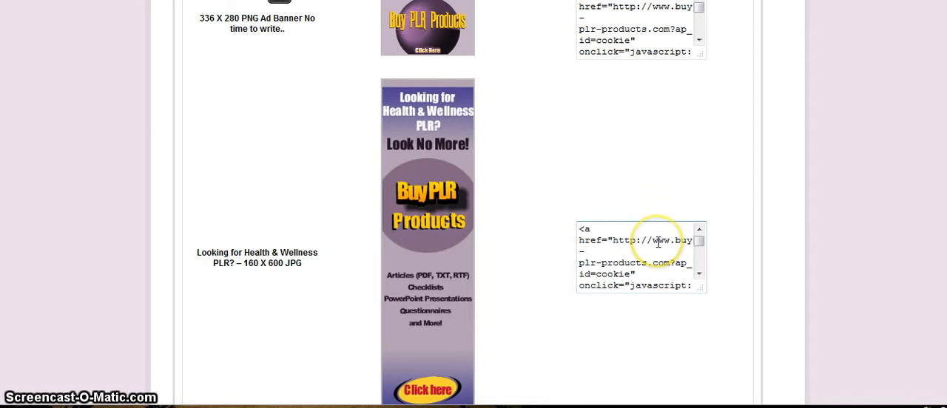
- Select all of the 160 X 600 banner's embed code and copy it to the clipboard
right_click(639, 254)
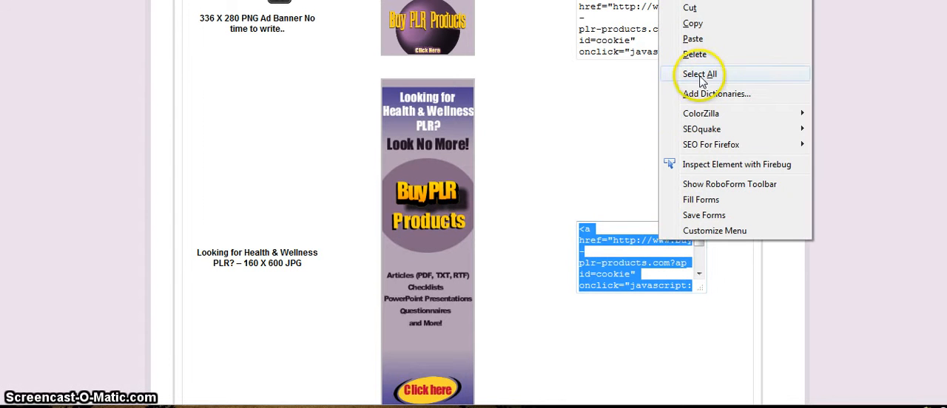
left_click(698, 74)
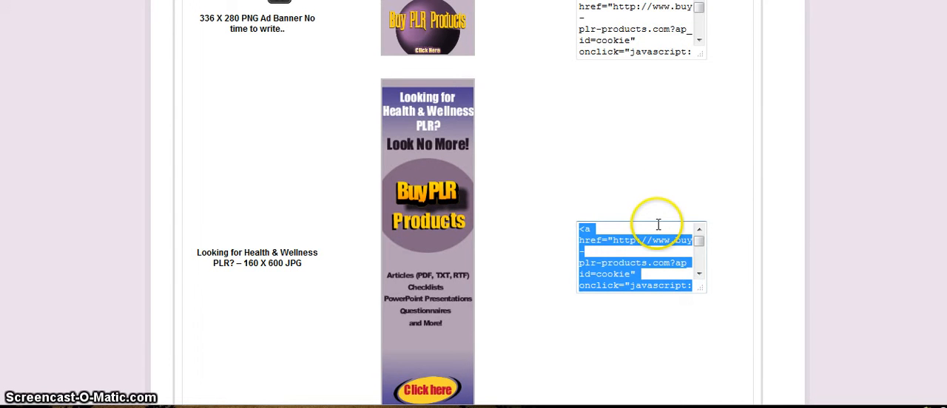
right_click(642, 257)
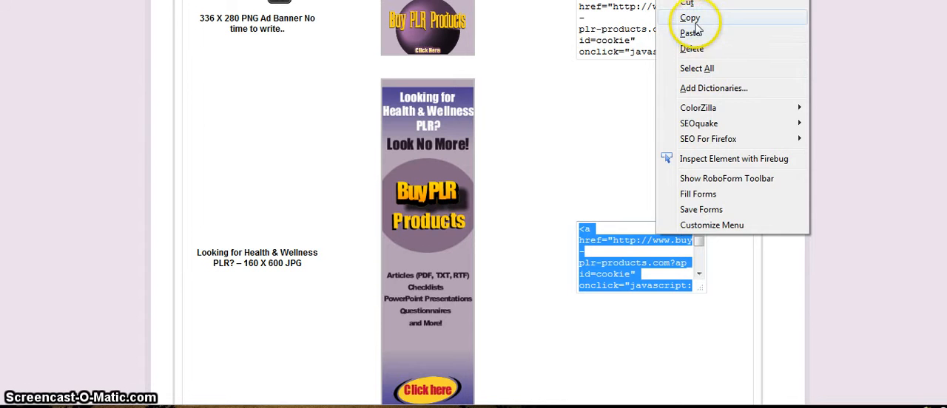
left_click(690, 18)
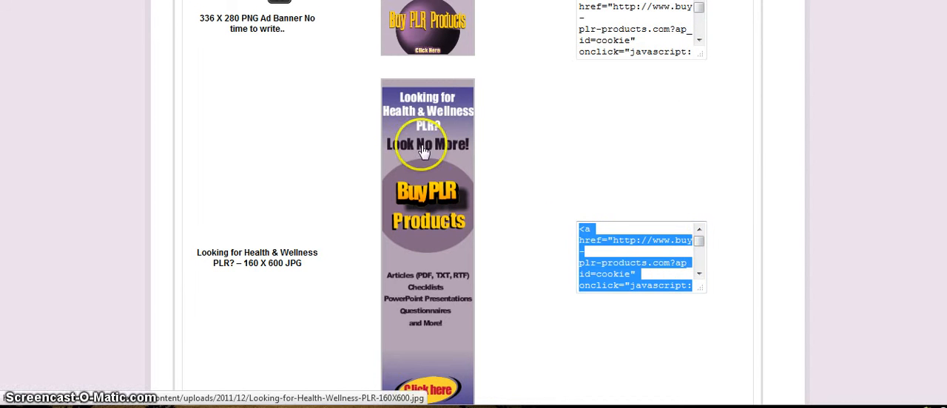
mouse_move(658, 195)
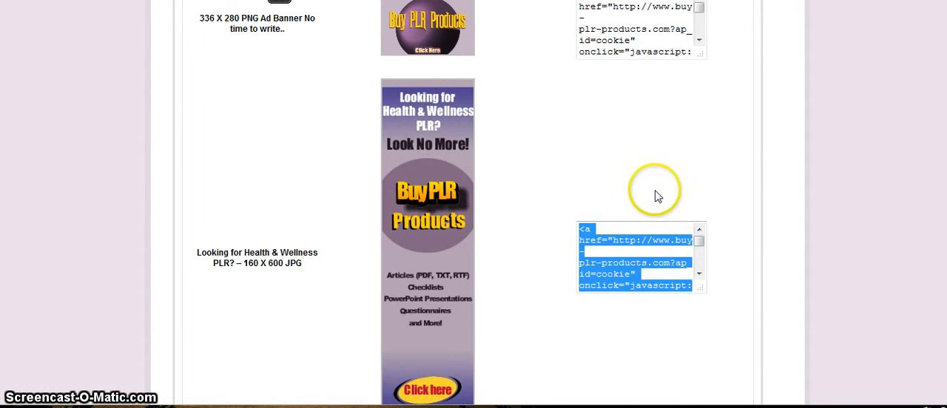
mouse_move(574, 284)
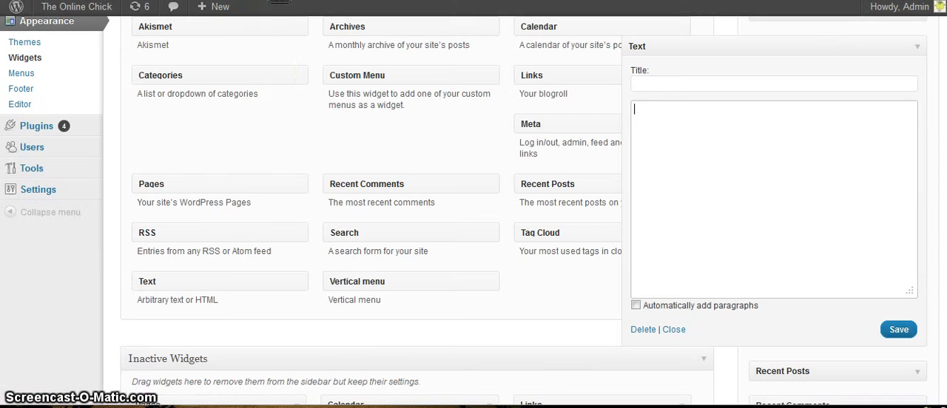
mouse_move(280, 121)
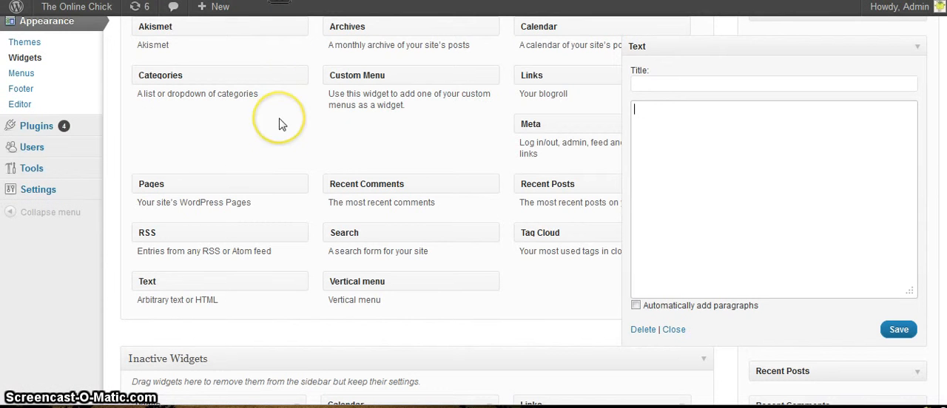
mouse_move(267, 151)
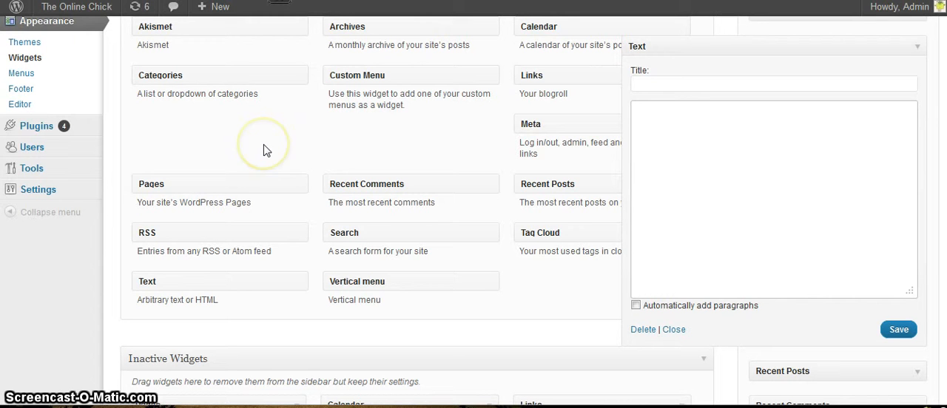
- Go to Appearance > Widgets and place an empty Text widget in the Sidebar area
left_click(772, 200)
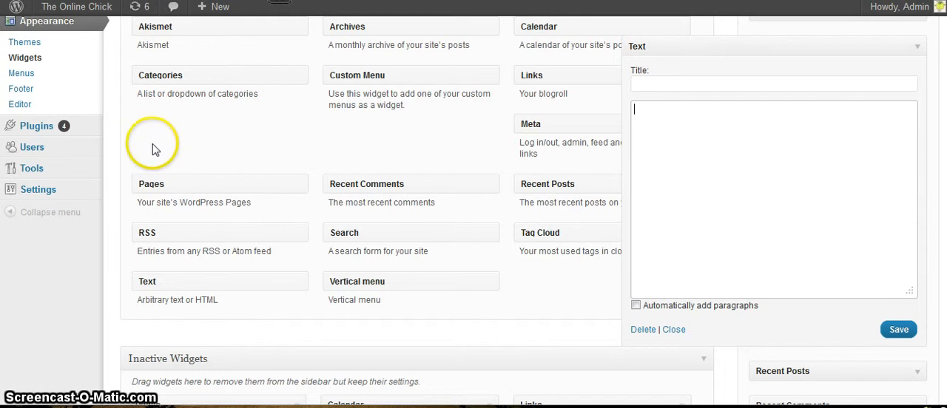
mouse_move(303, 74)
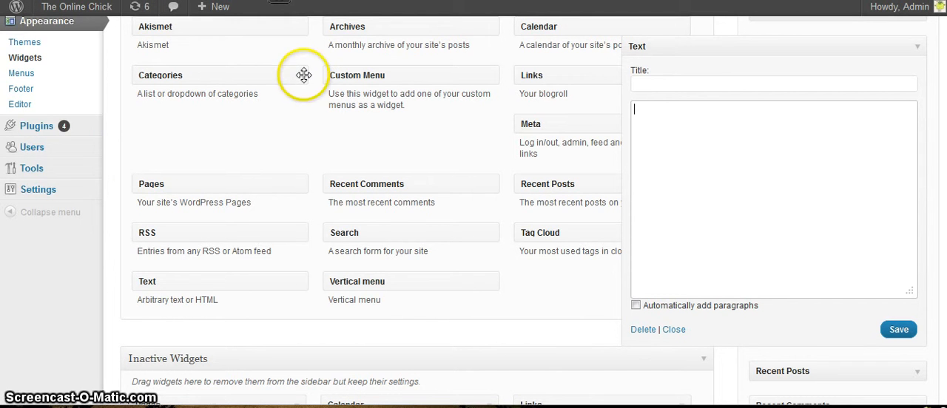
scroll("up", 3)
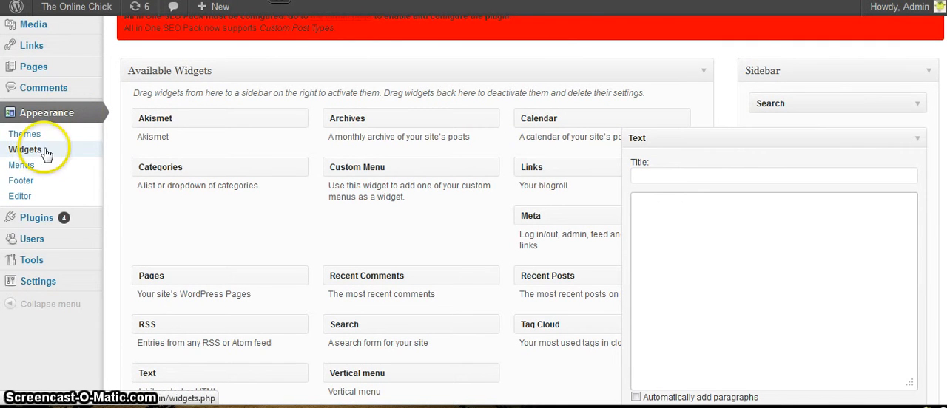
mouse_move(264, 289)
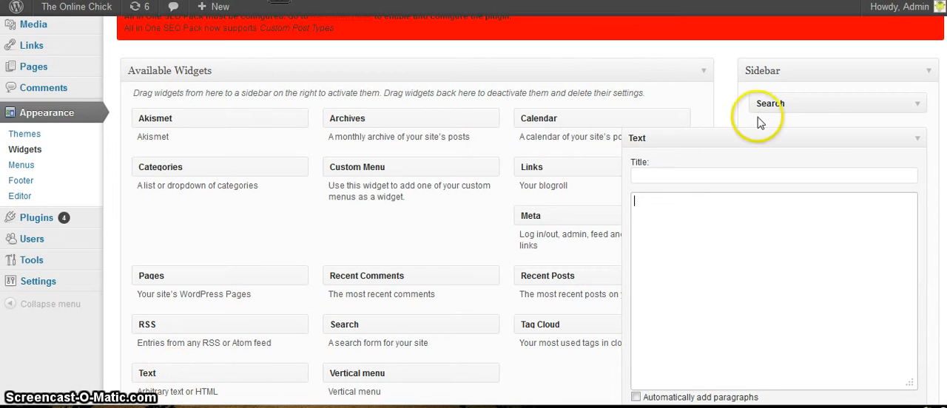
mouse_move(830, 139)
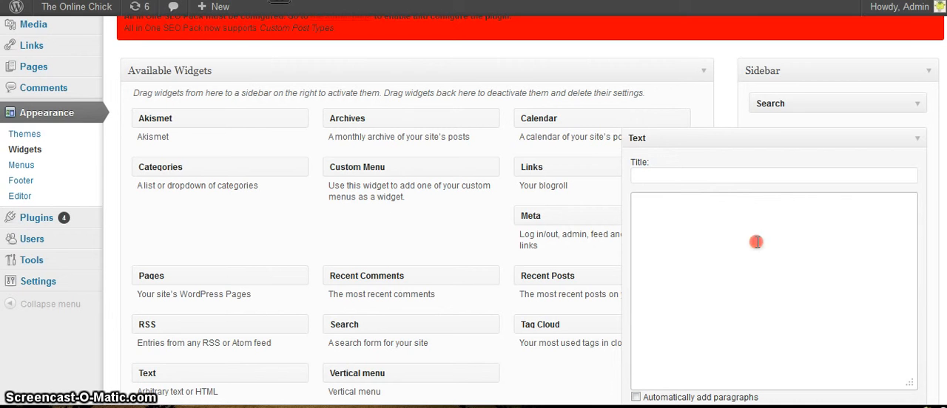
- Paste the banner HTML into the Text widget's content, save the widget and close its settings
right_click(757, 242)
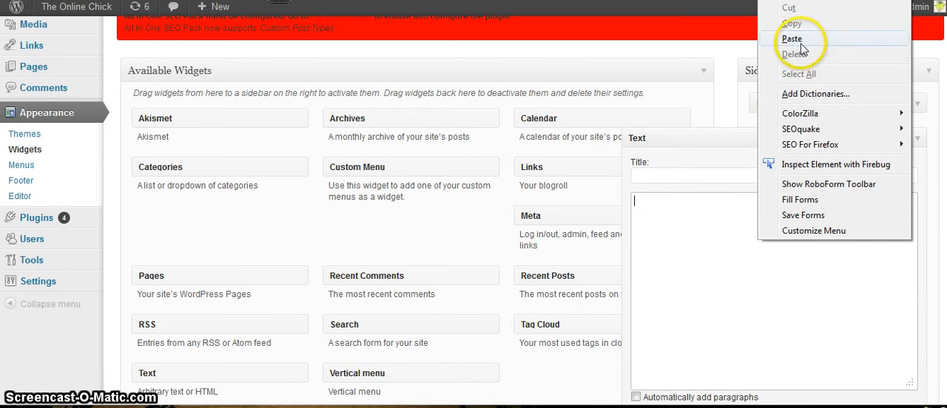
left_click(792, 39)
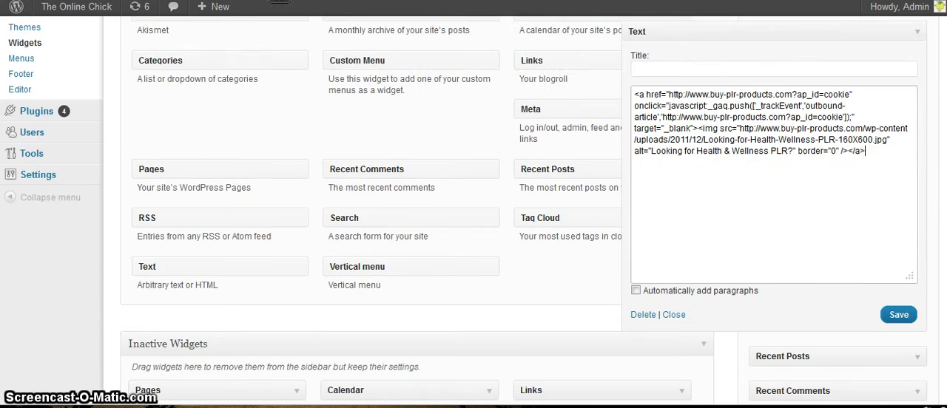
scroll("down", 3)
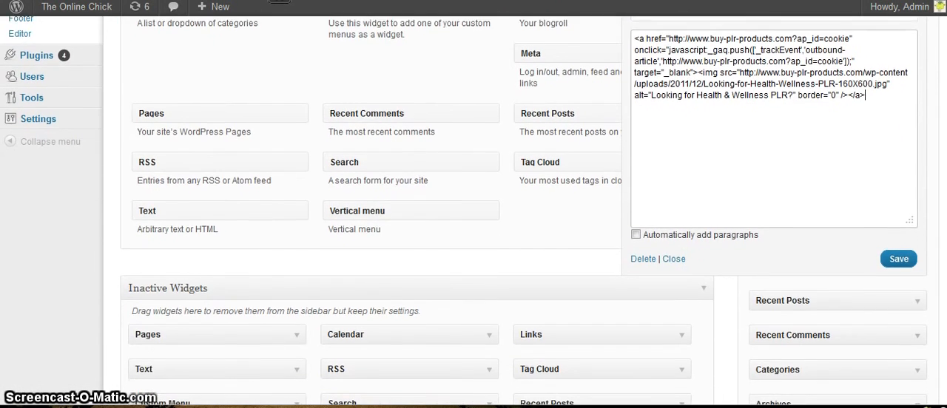
left_click(898, 259)
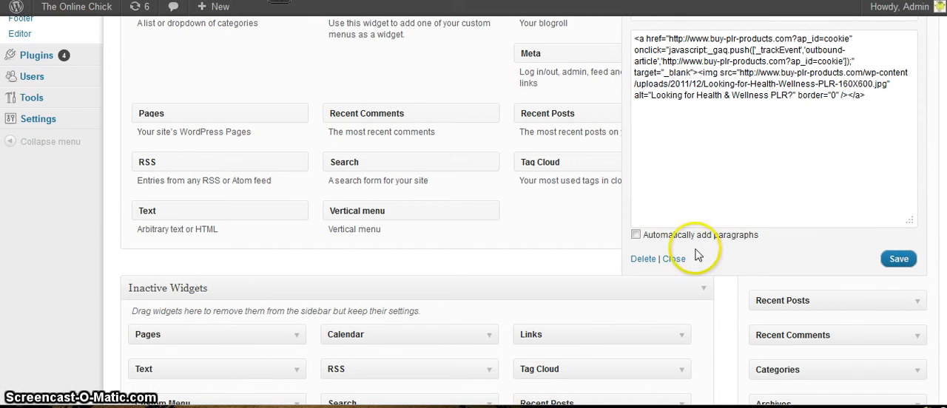
left_click(673, 259)
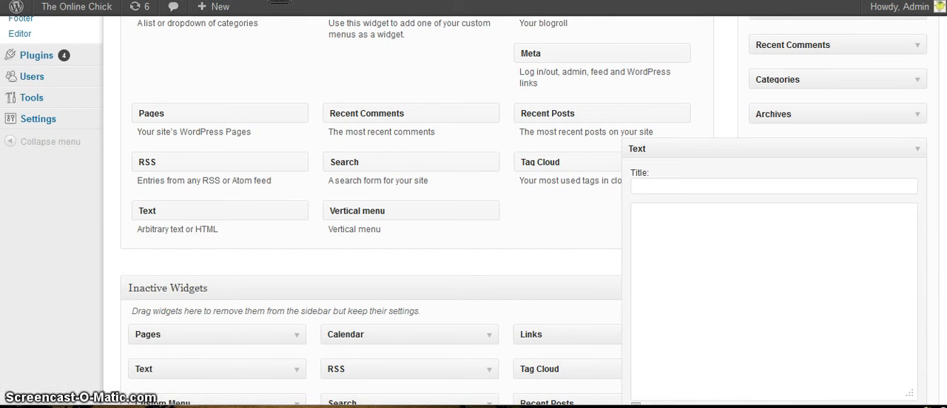
scroll("up", 3)
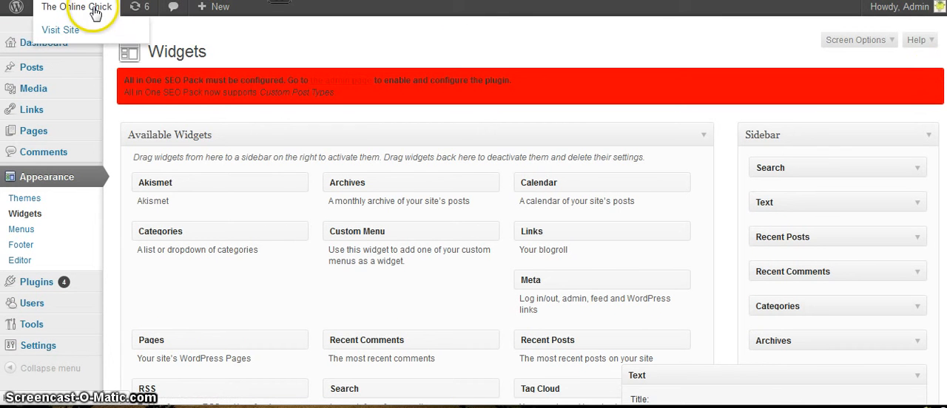
mouse_move(60, 30)
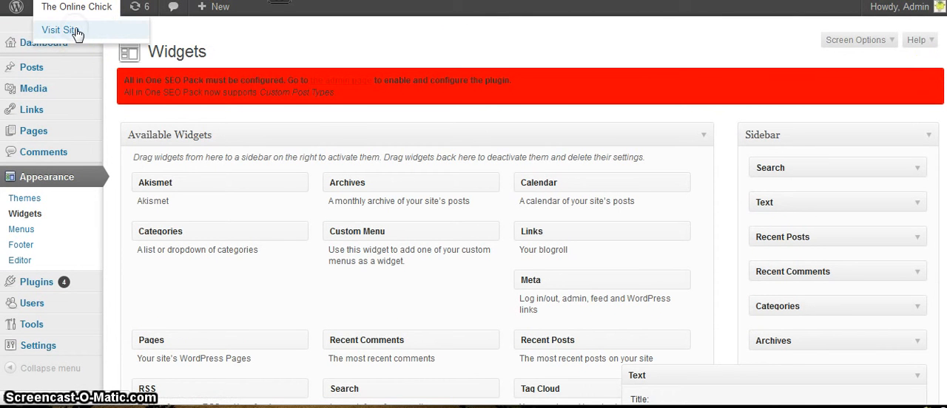
- Visit the live site and scroll to the Health & Wellness PLR banner in the sidebar
left_click(59, 29)
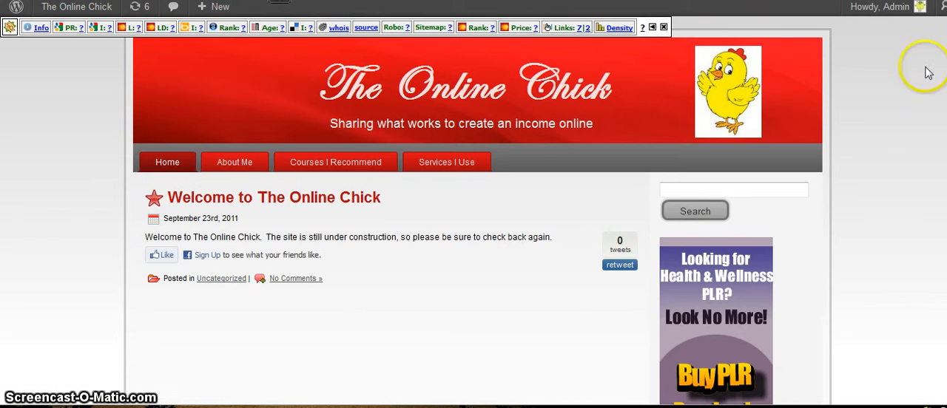
scroll("down", 3)
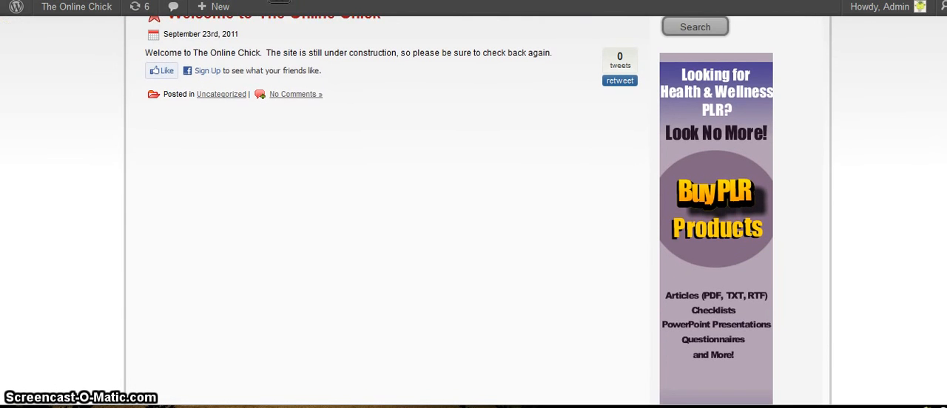
scroll("down", 3)
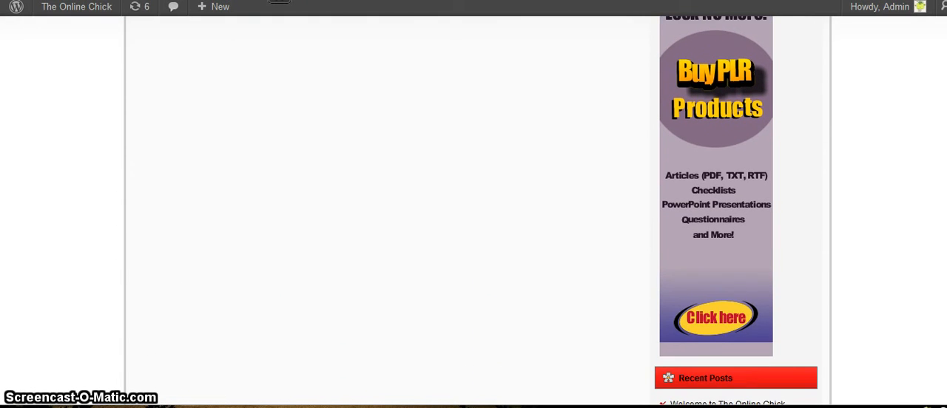
scroll("up", 3)
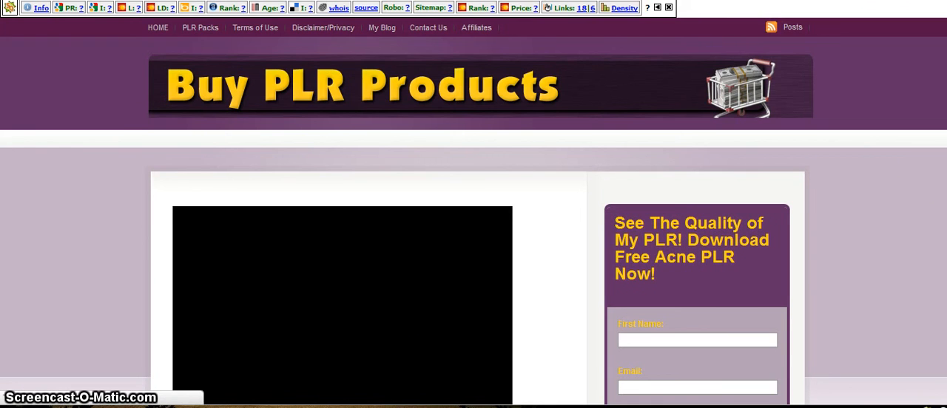
- Scroll through the Buy PLR Products home page showing its intro video and free PLR signup
scroll("down", 3)
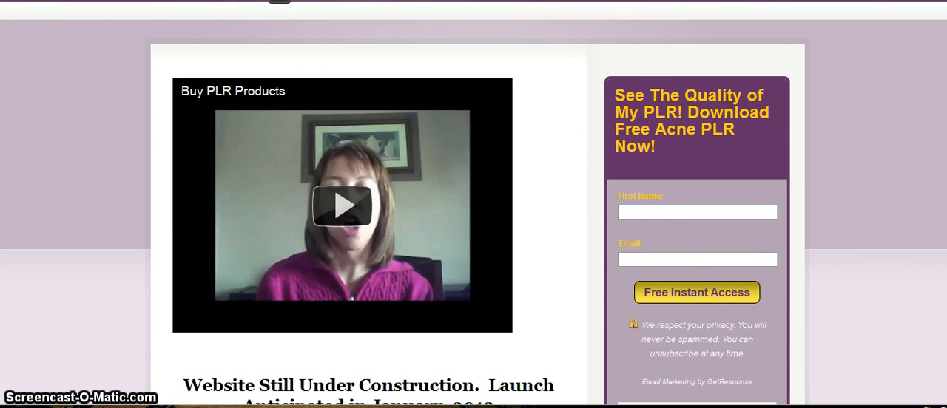